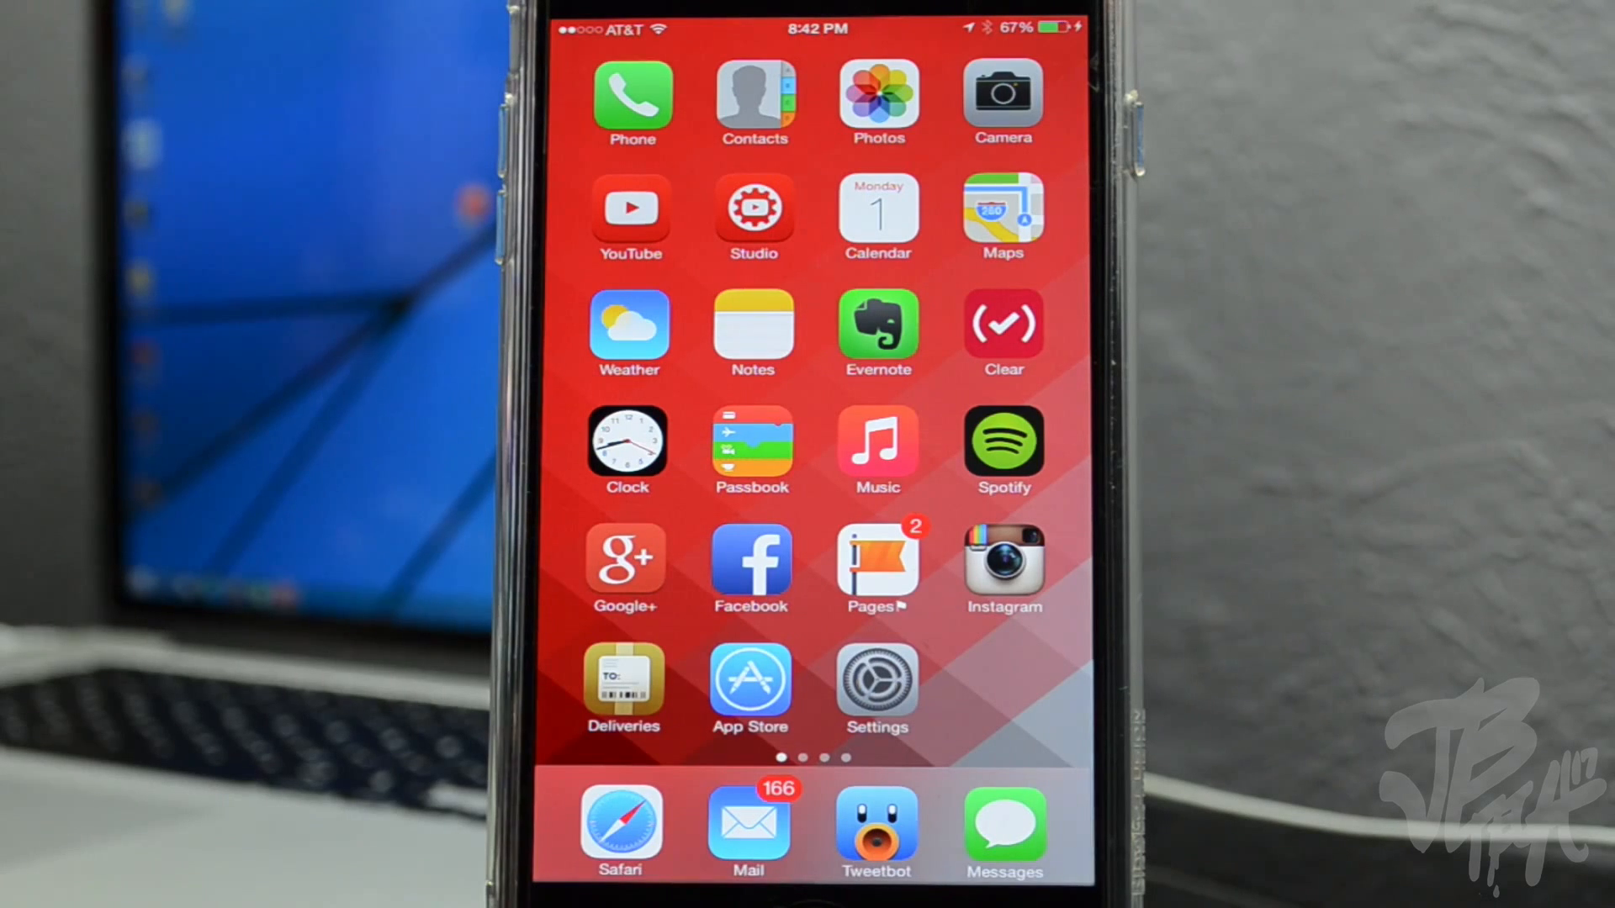
- Minimize iTunes and reveal the TaiGJBreak_1021 application inside the compressed desktop folder
click(877, 681)
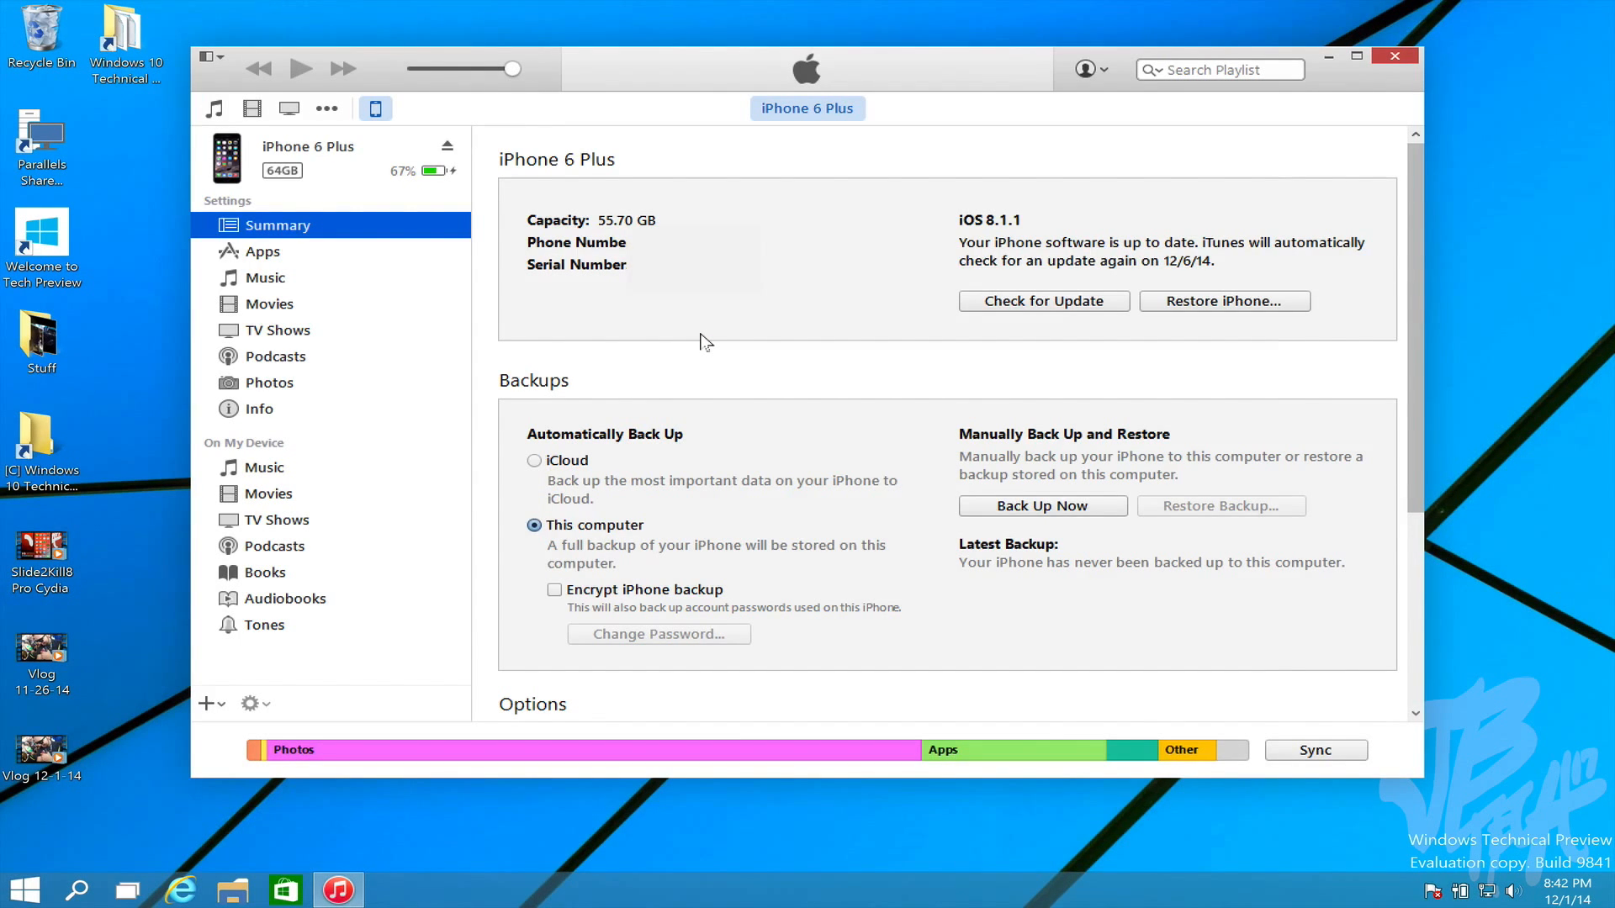
mouse_move(939, 493)
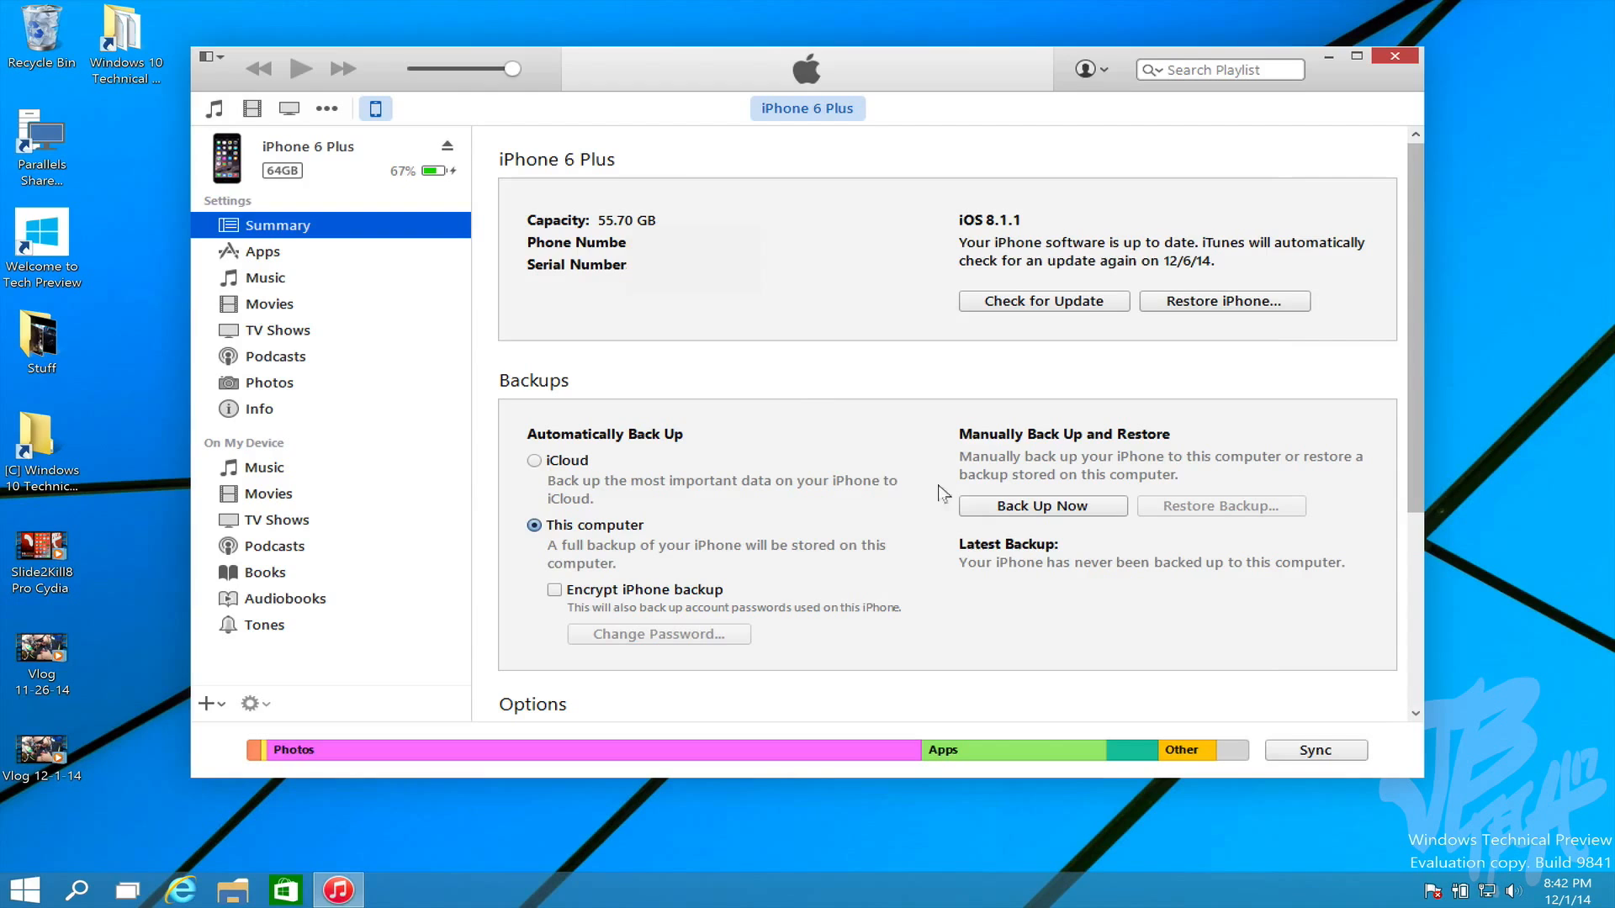
mouse_move(1033, 507)
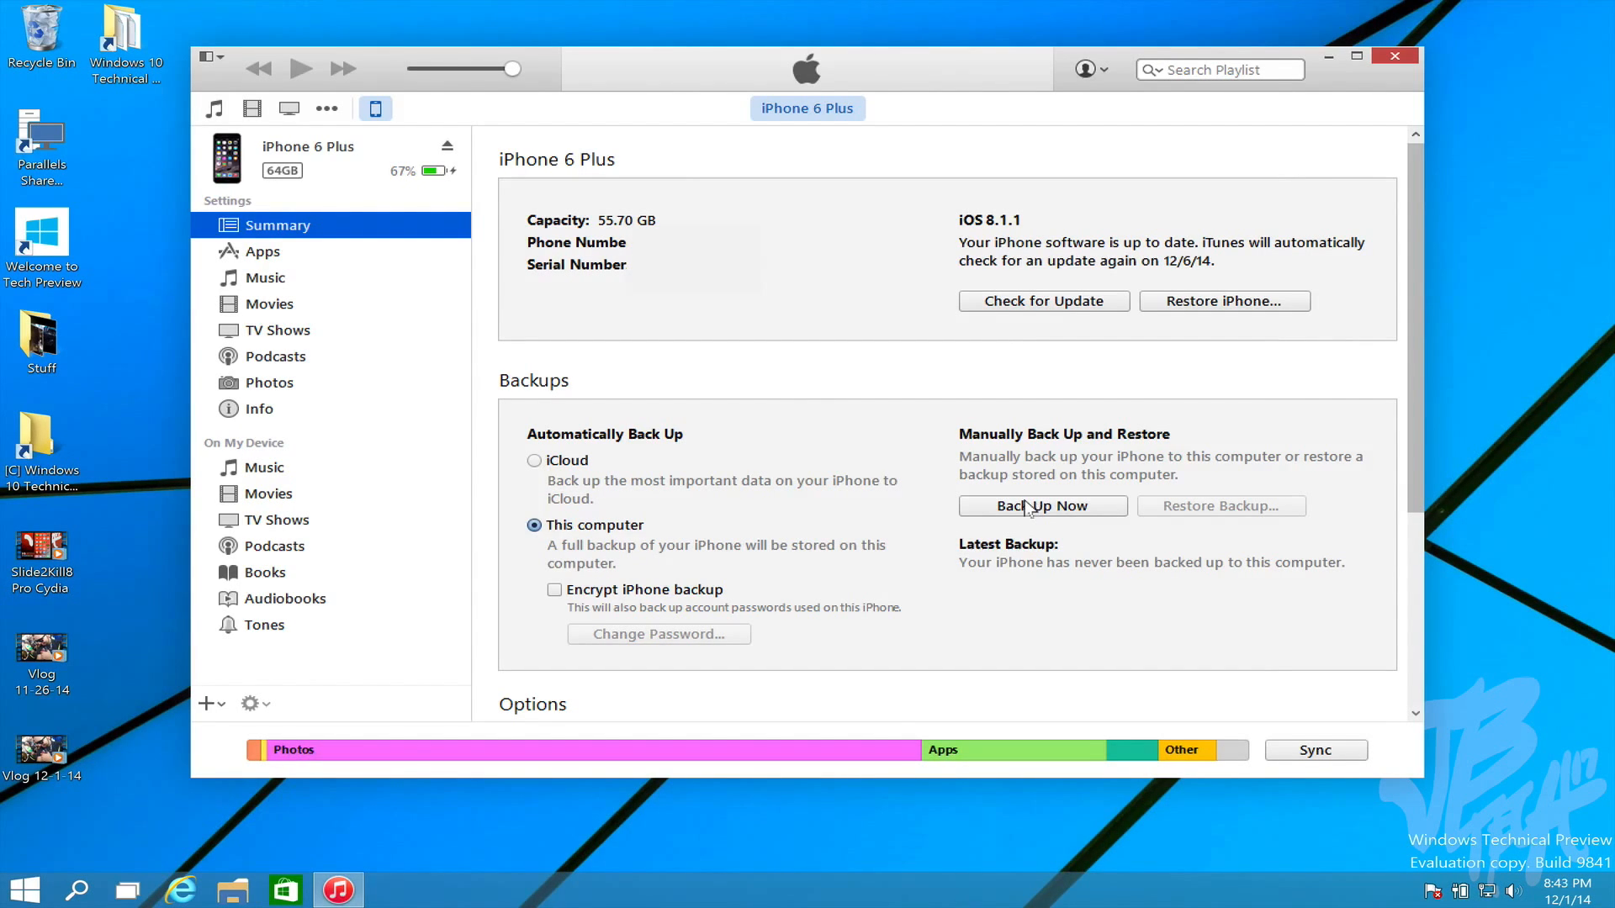
click(1395, 55)
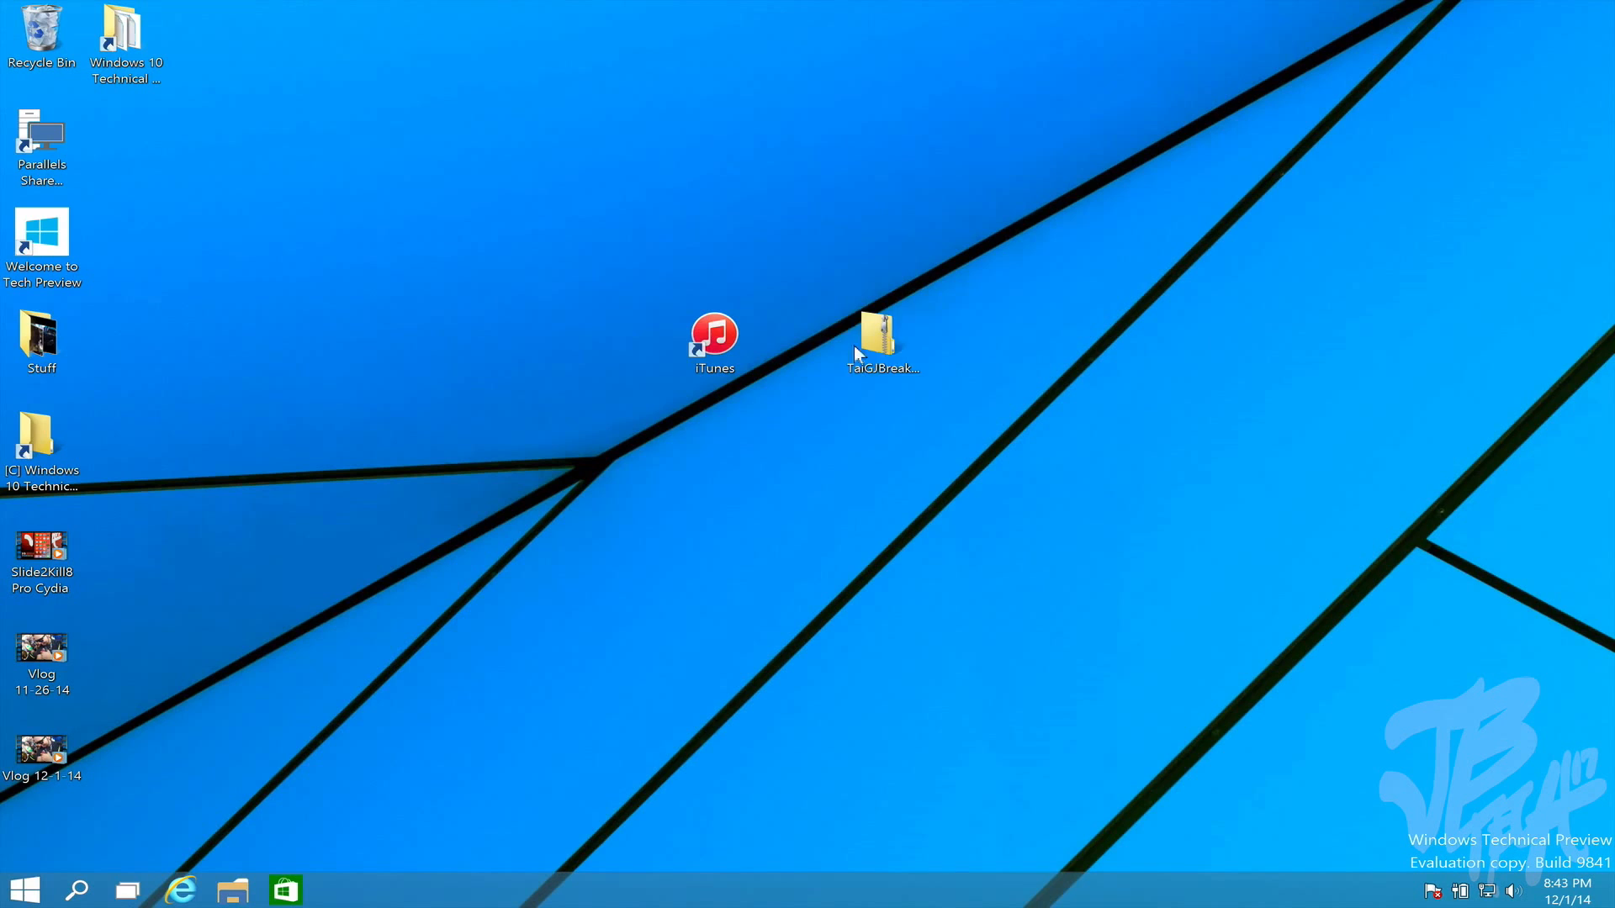
click(881, 335)
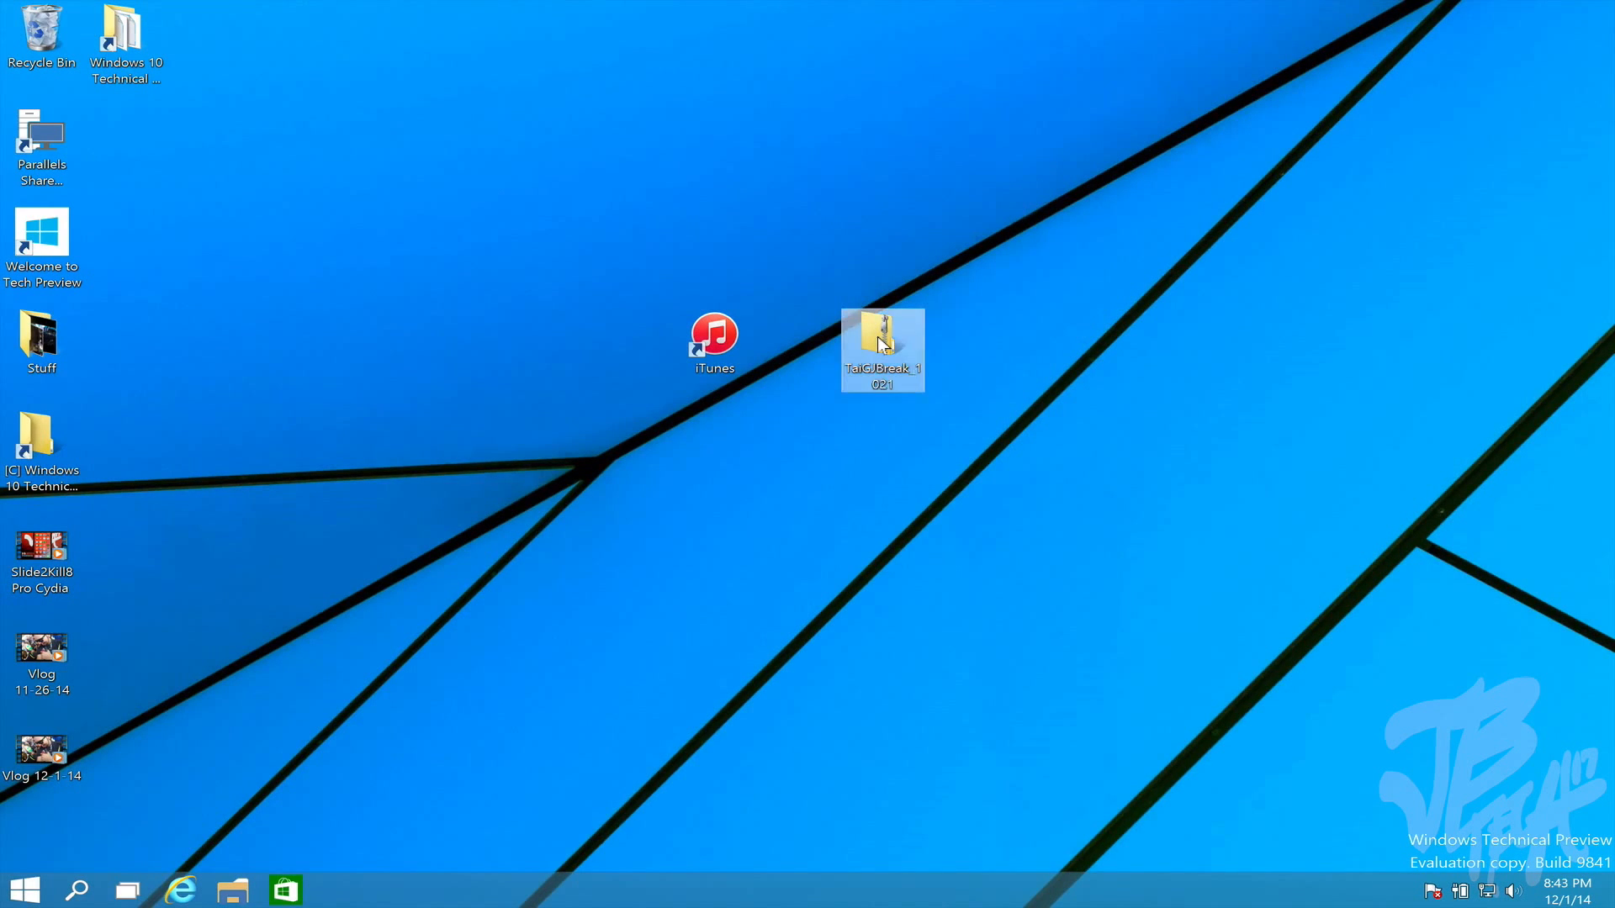
double_click(880, 340)
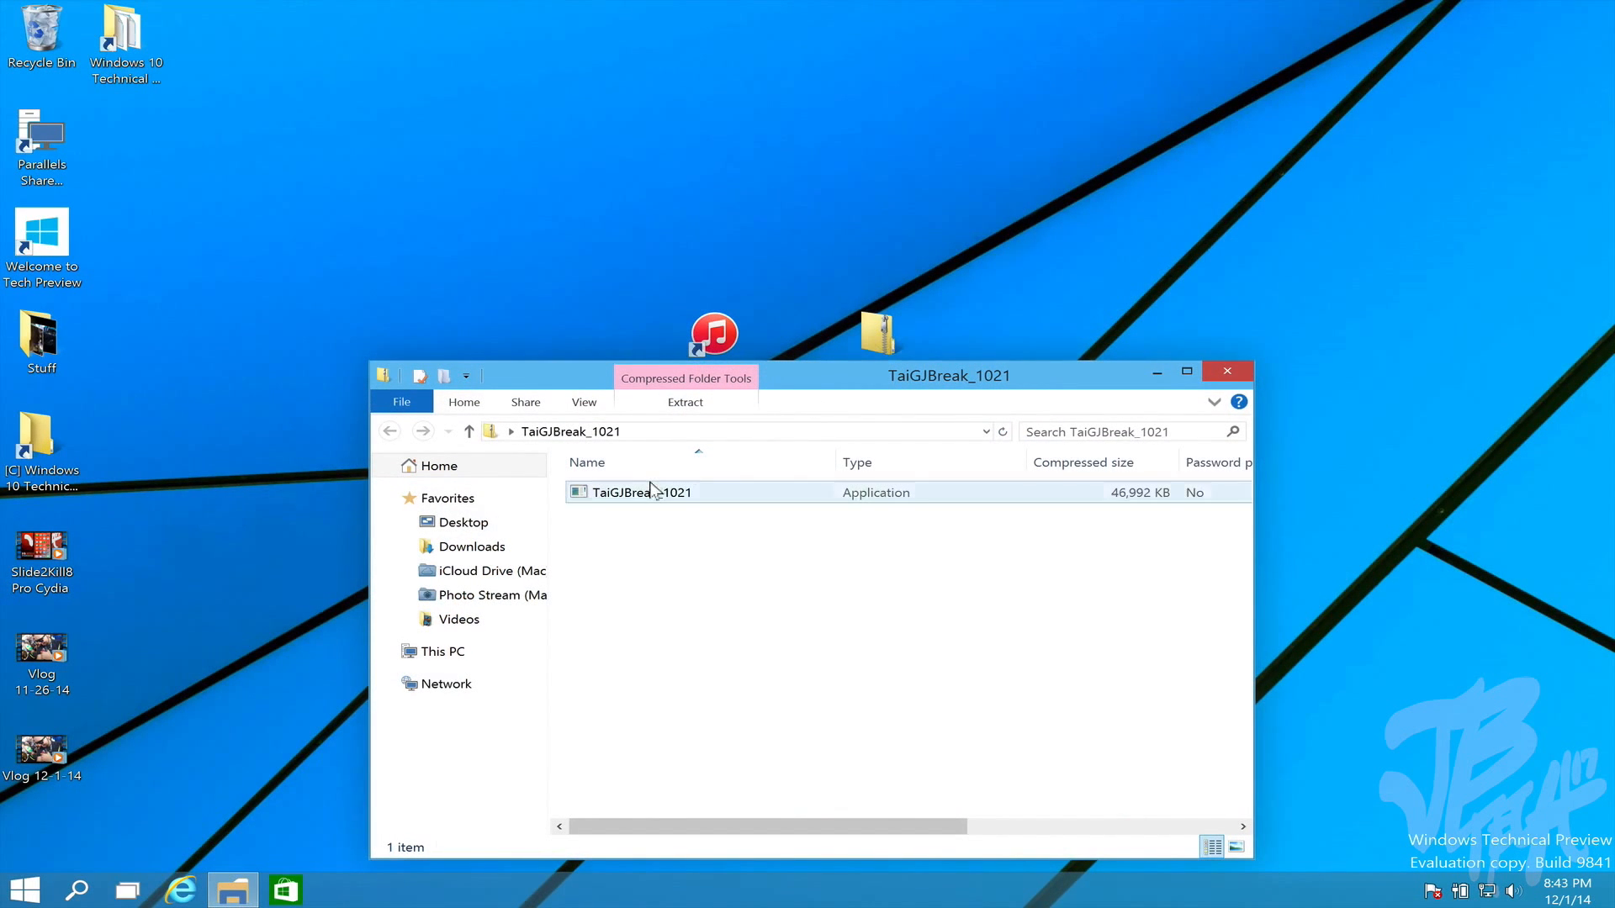
click(640, 493)
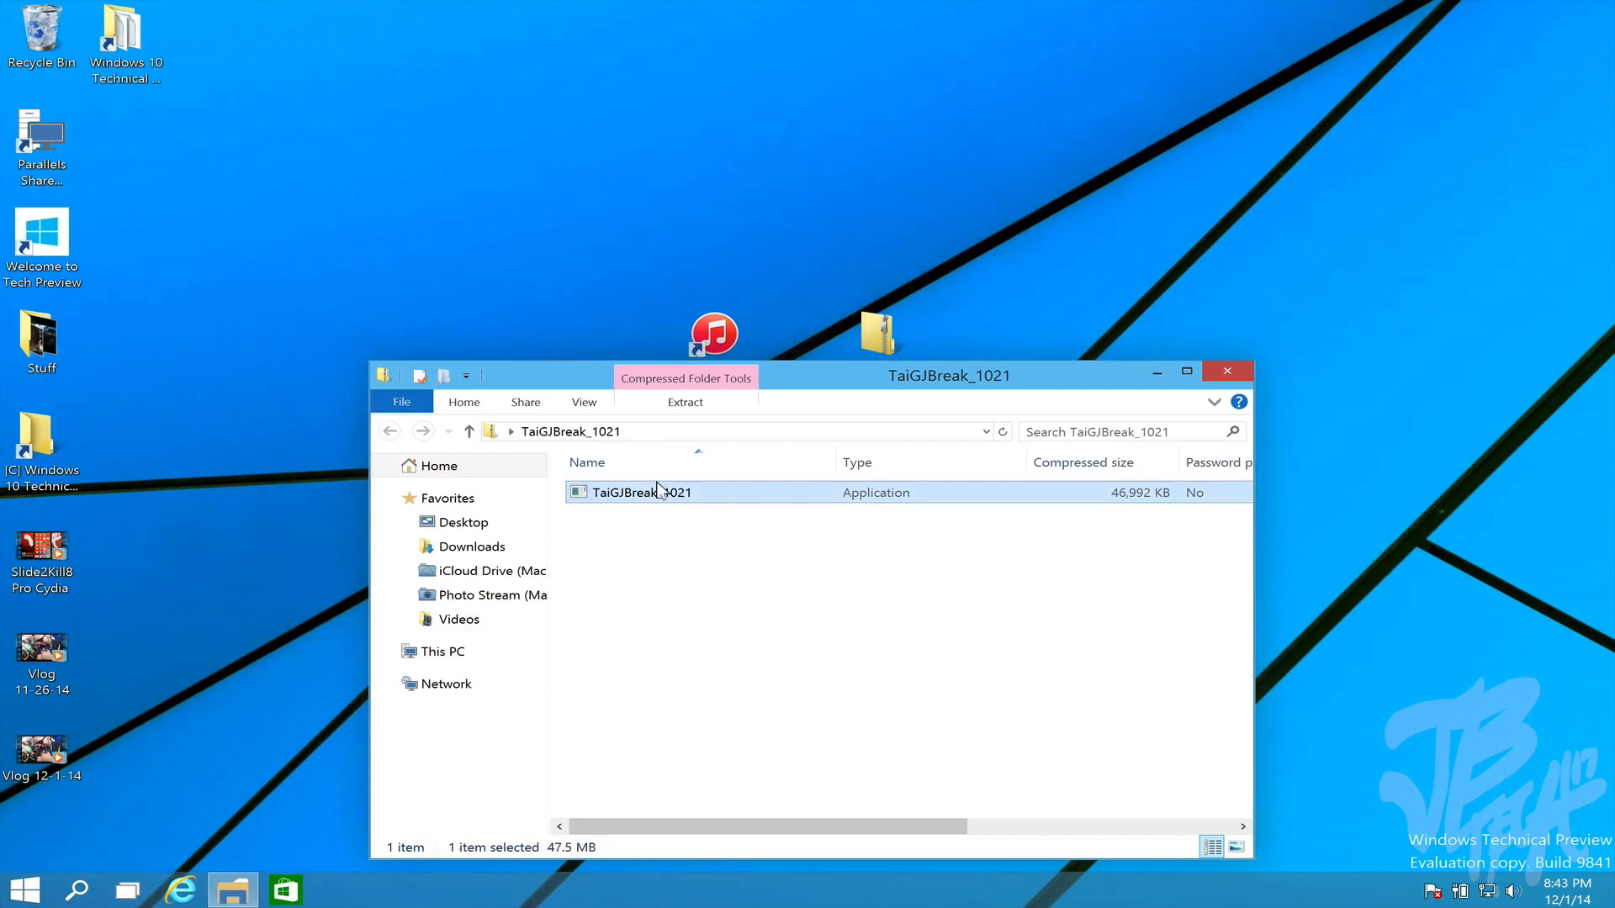
- Run TaiGJBreak_1021.exe so the TaiG tool launches and verifies the jailbreak version
double_click(640, 493)
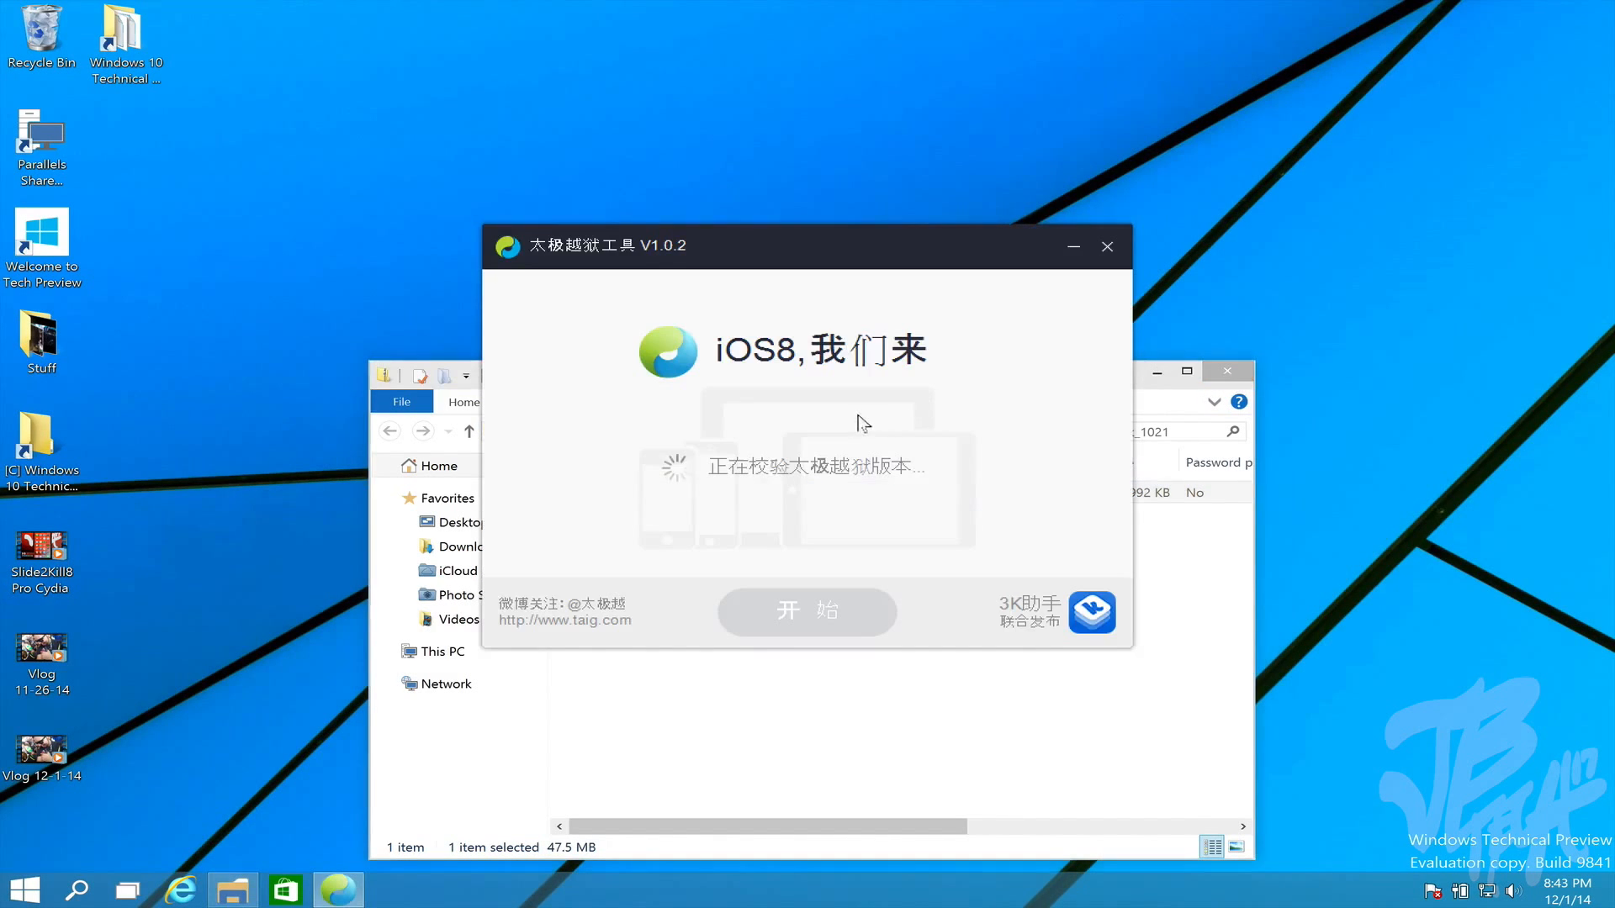
mouse_move(1277, 382)
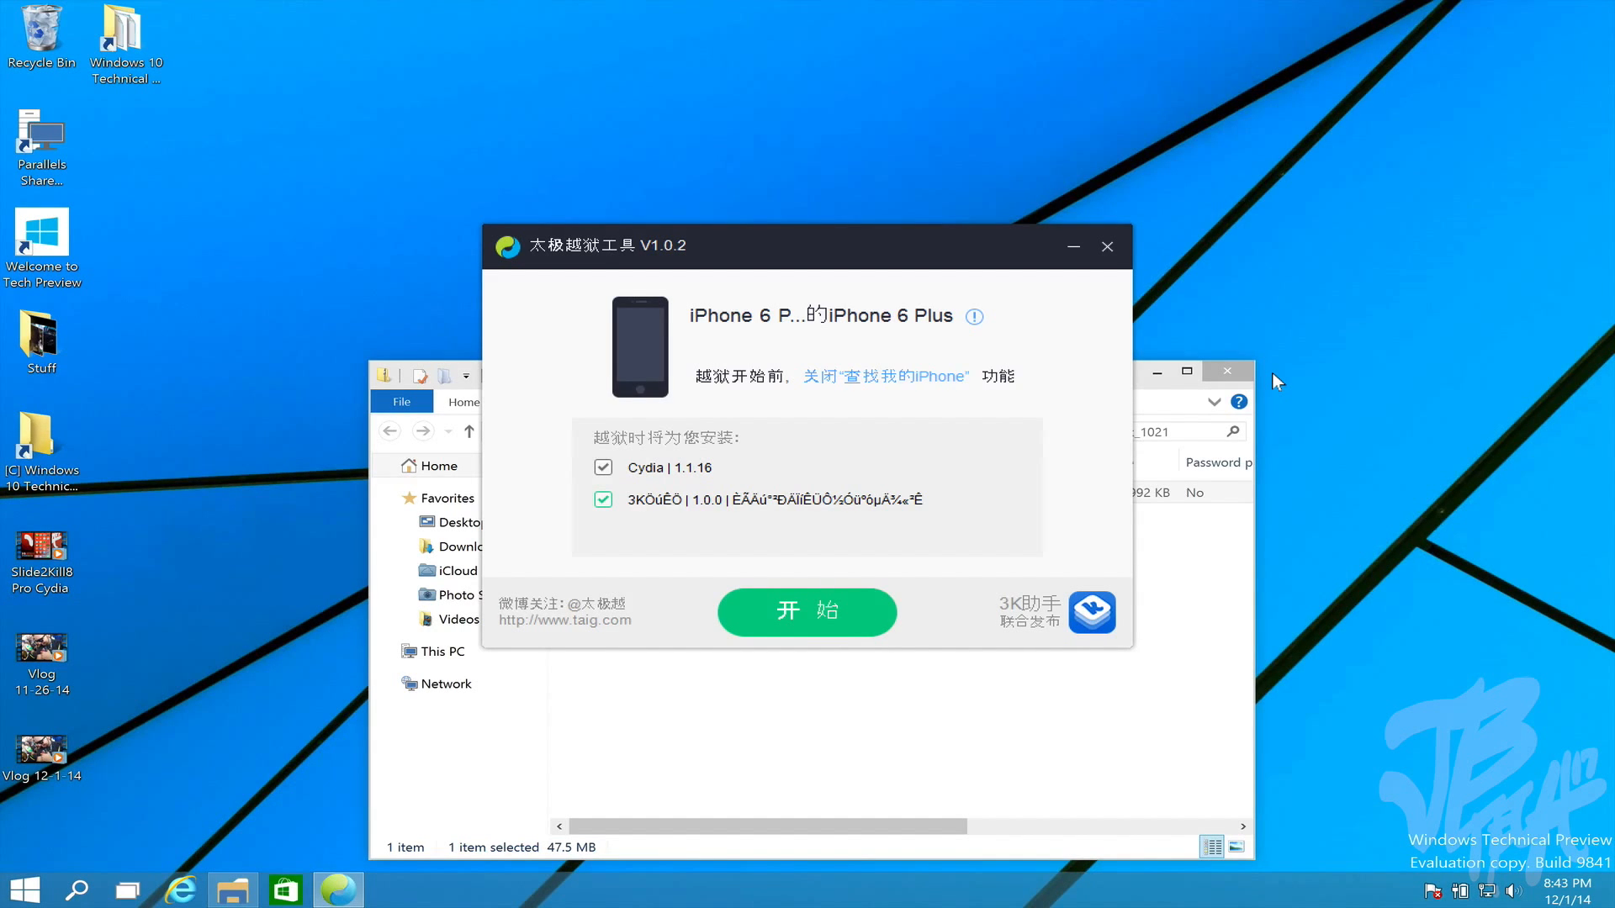
mouse_move(1157, 371)
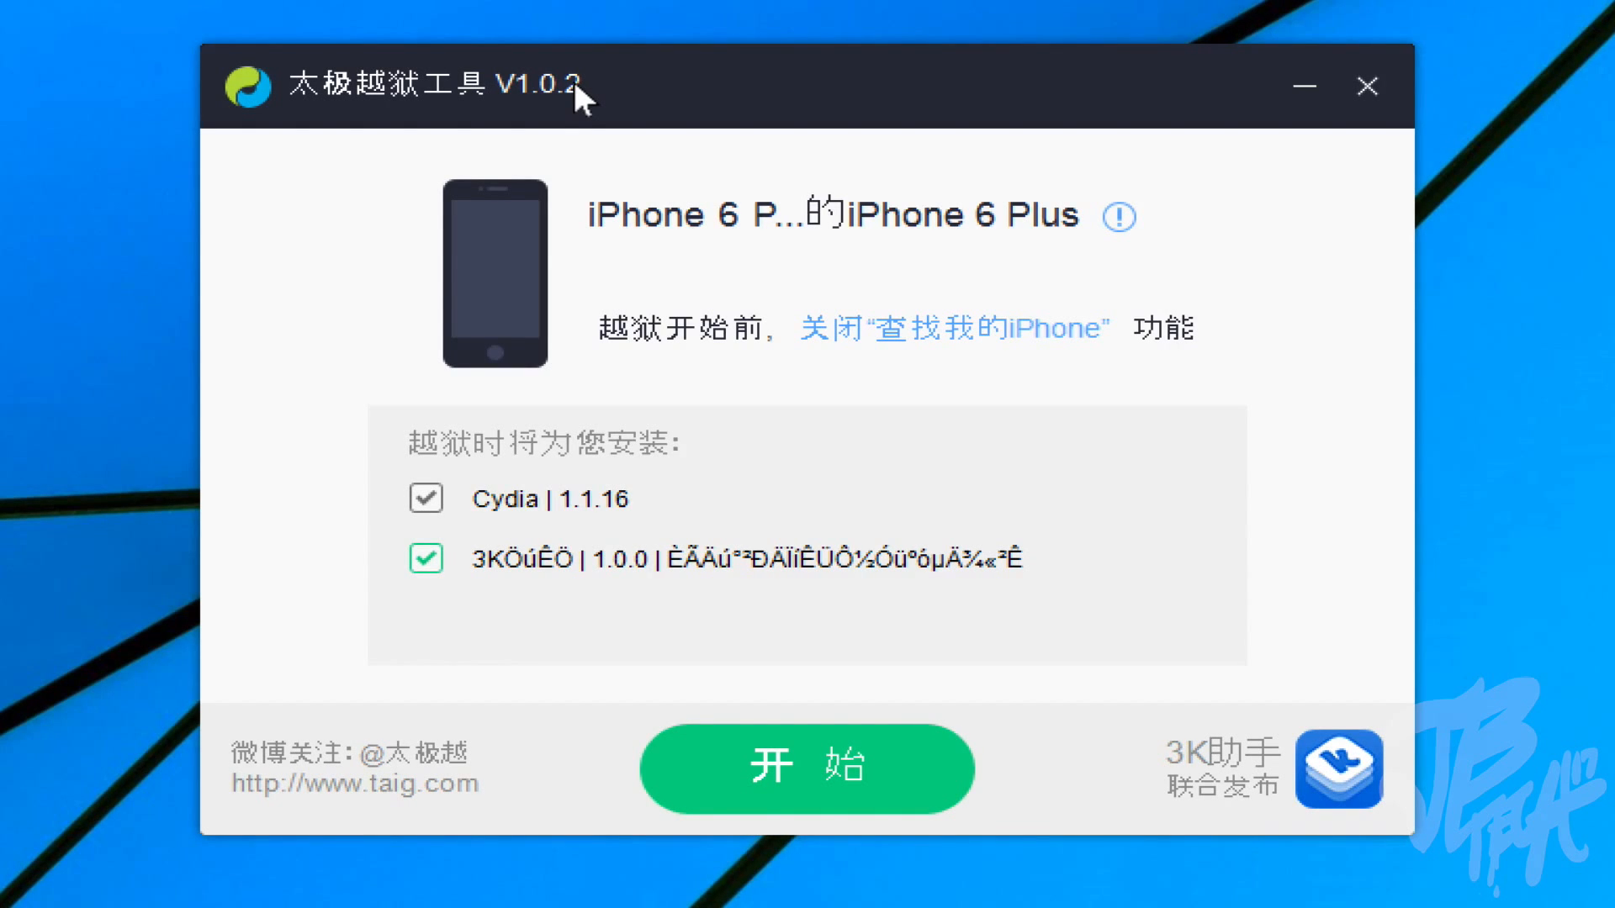
mouse_move(464, 412)
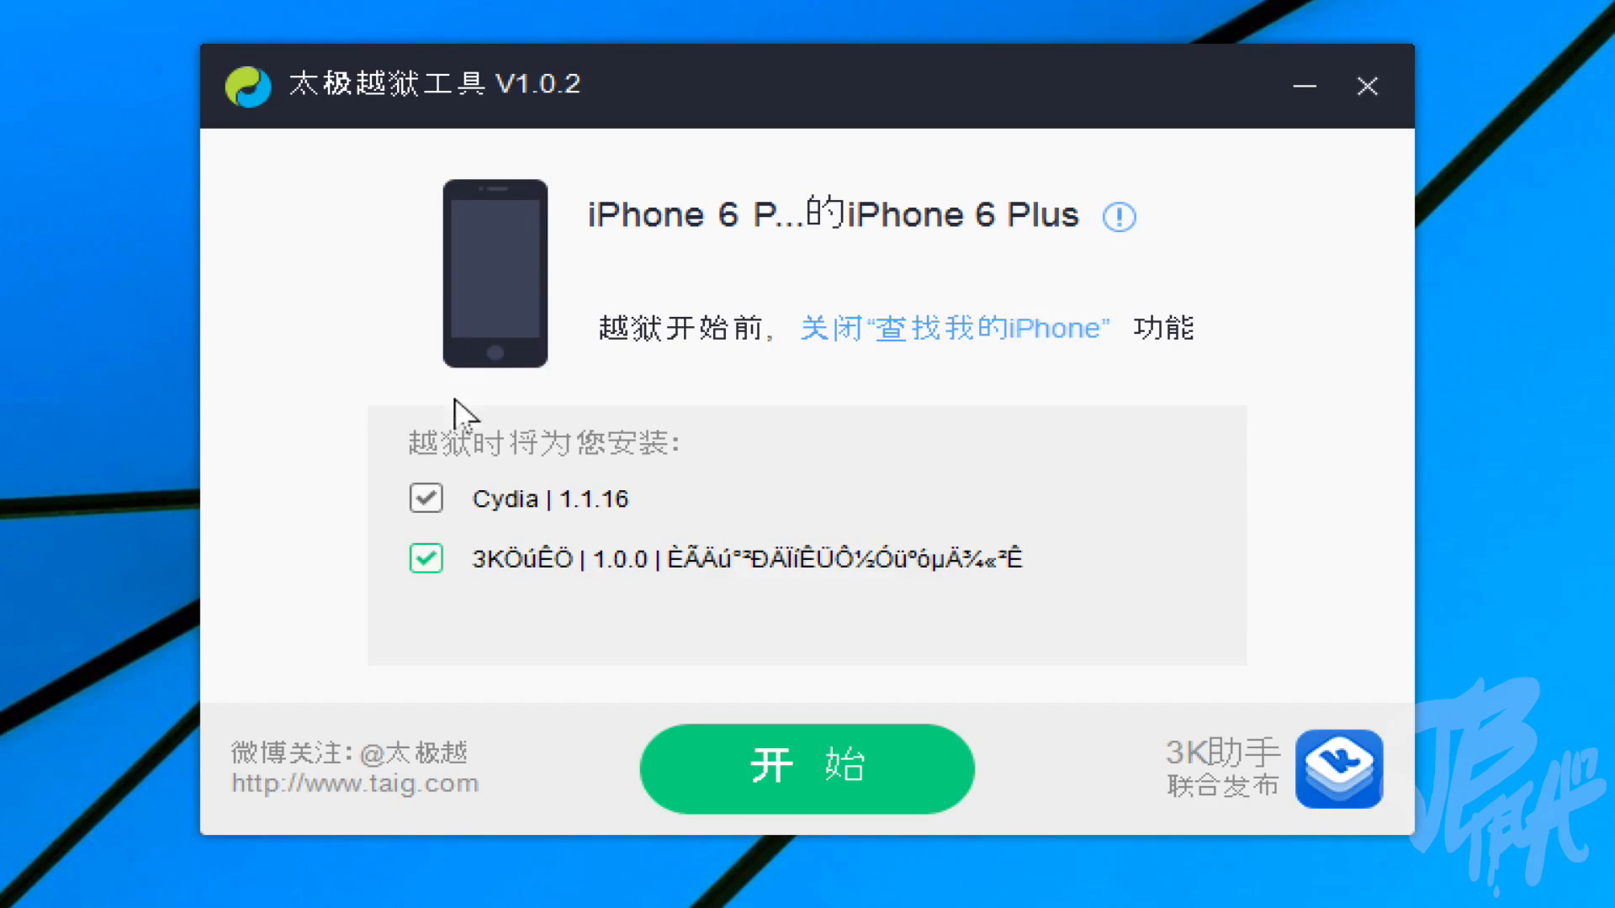
- Untick the 3K助手 add-on, dismiss its recommendation popup, and keep Cydia 1.1.16 checked
click(424, 560)
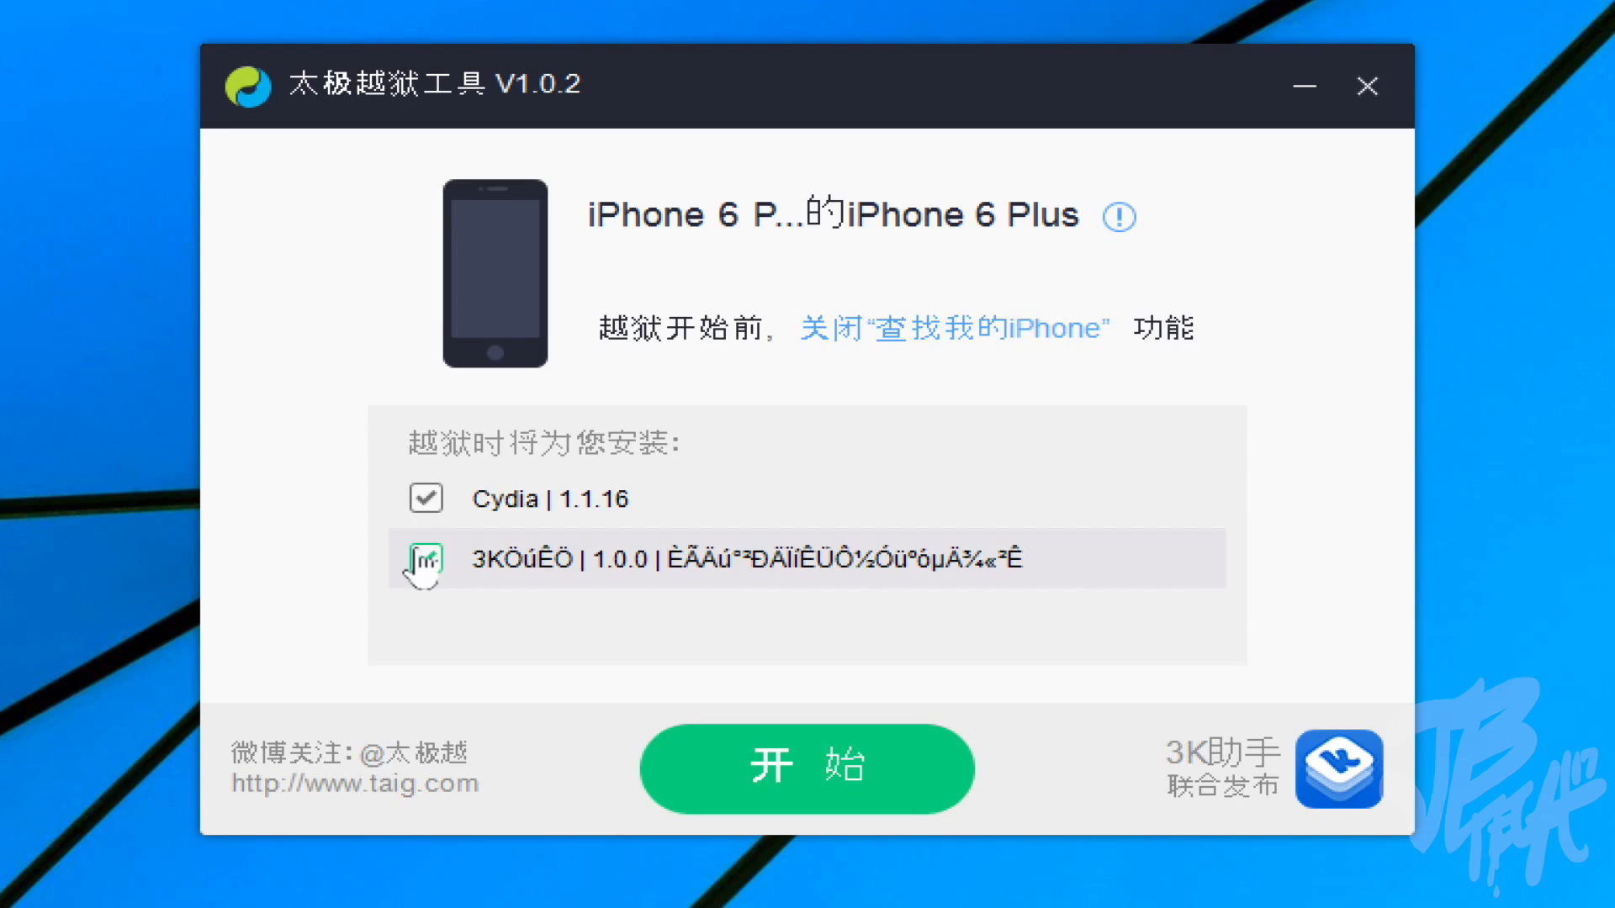
click(424, 561)
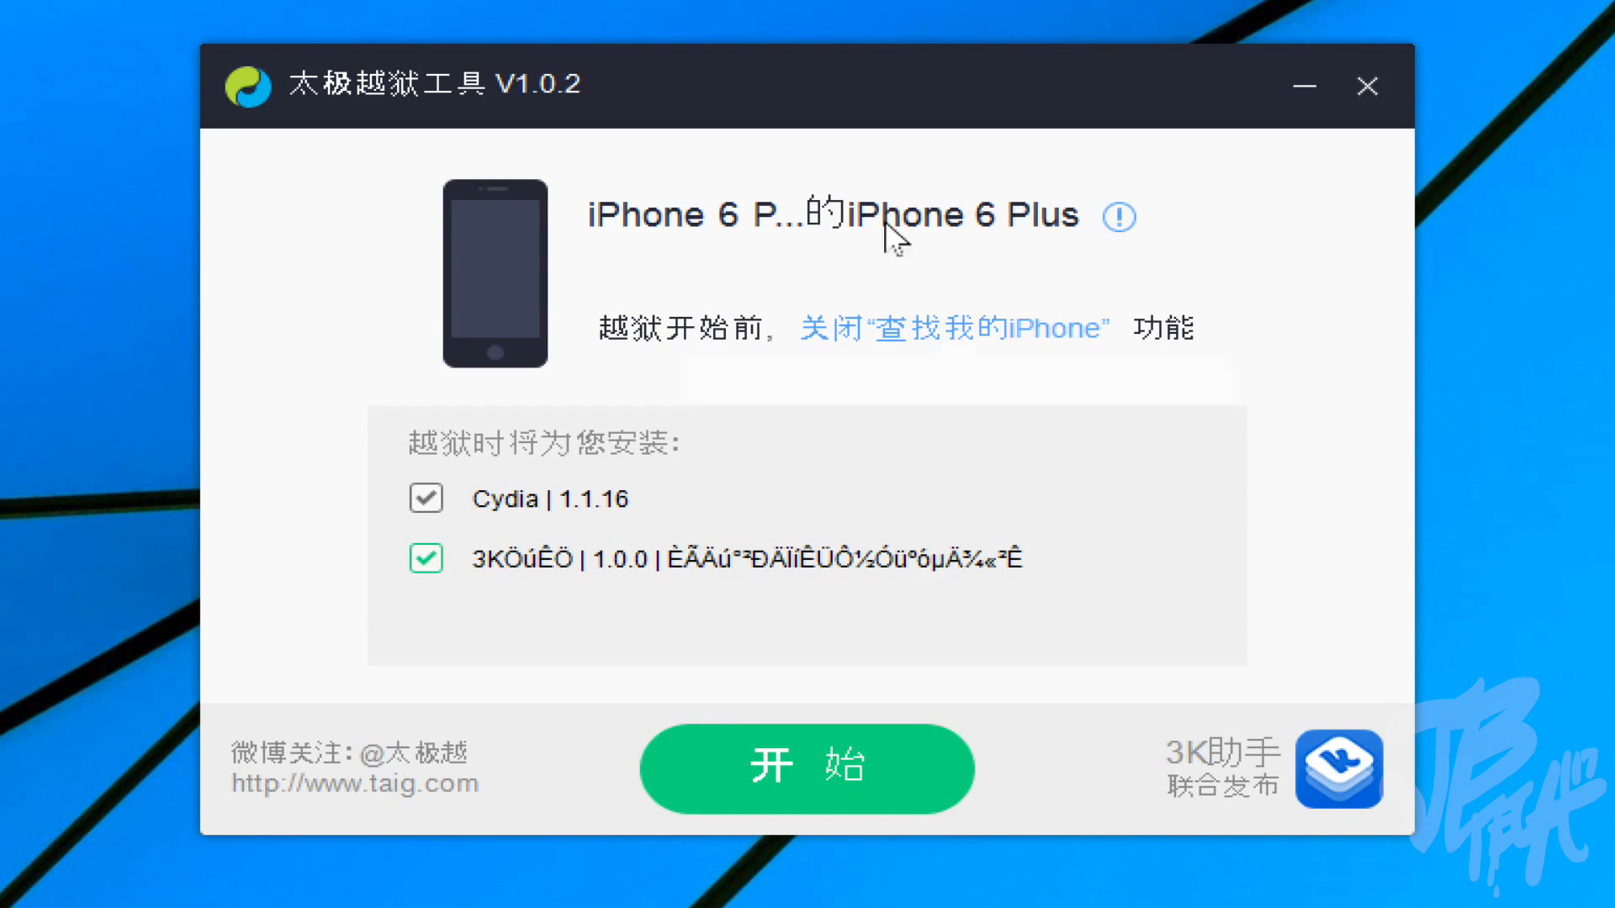
click(425, 498)
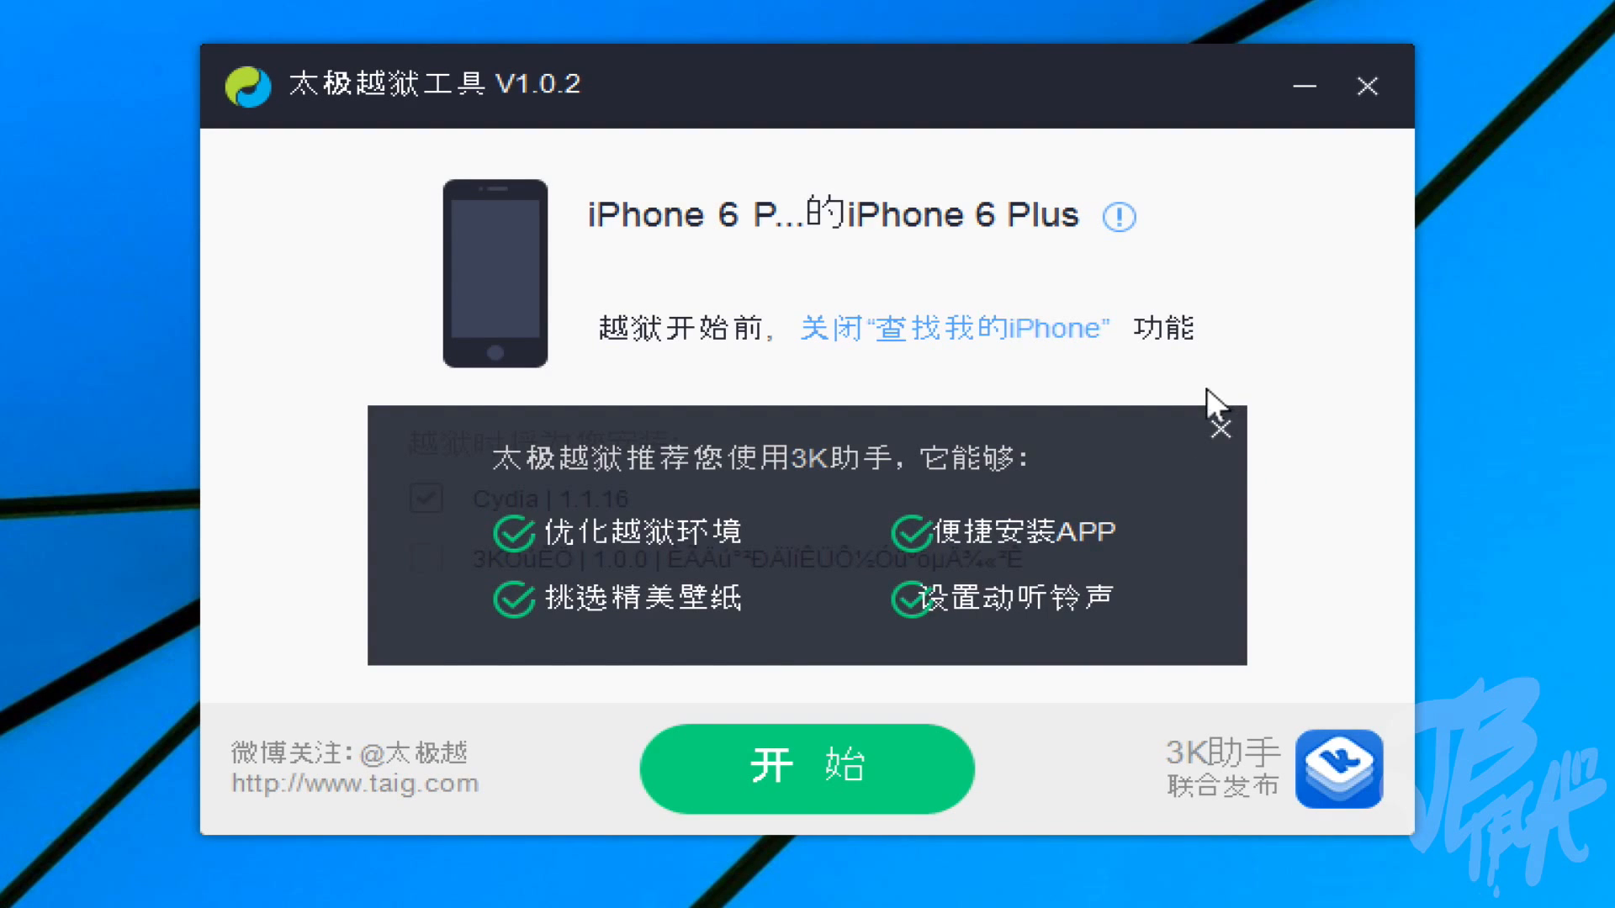
click(1221, 427)
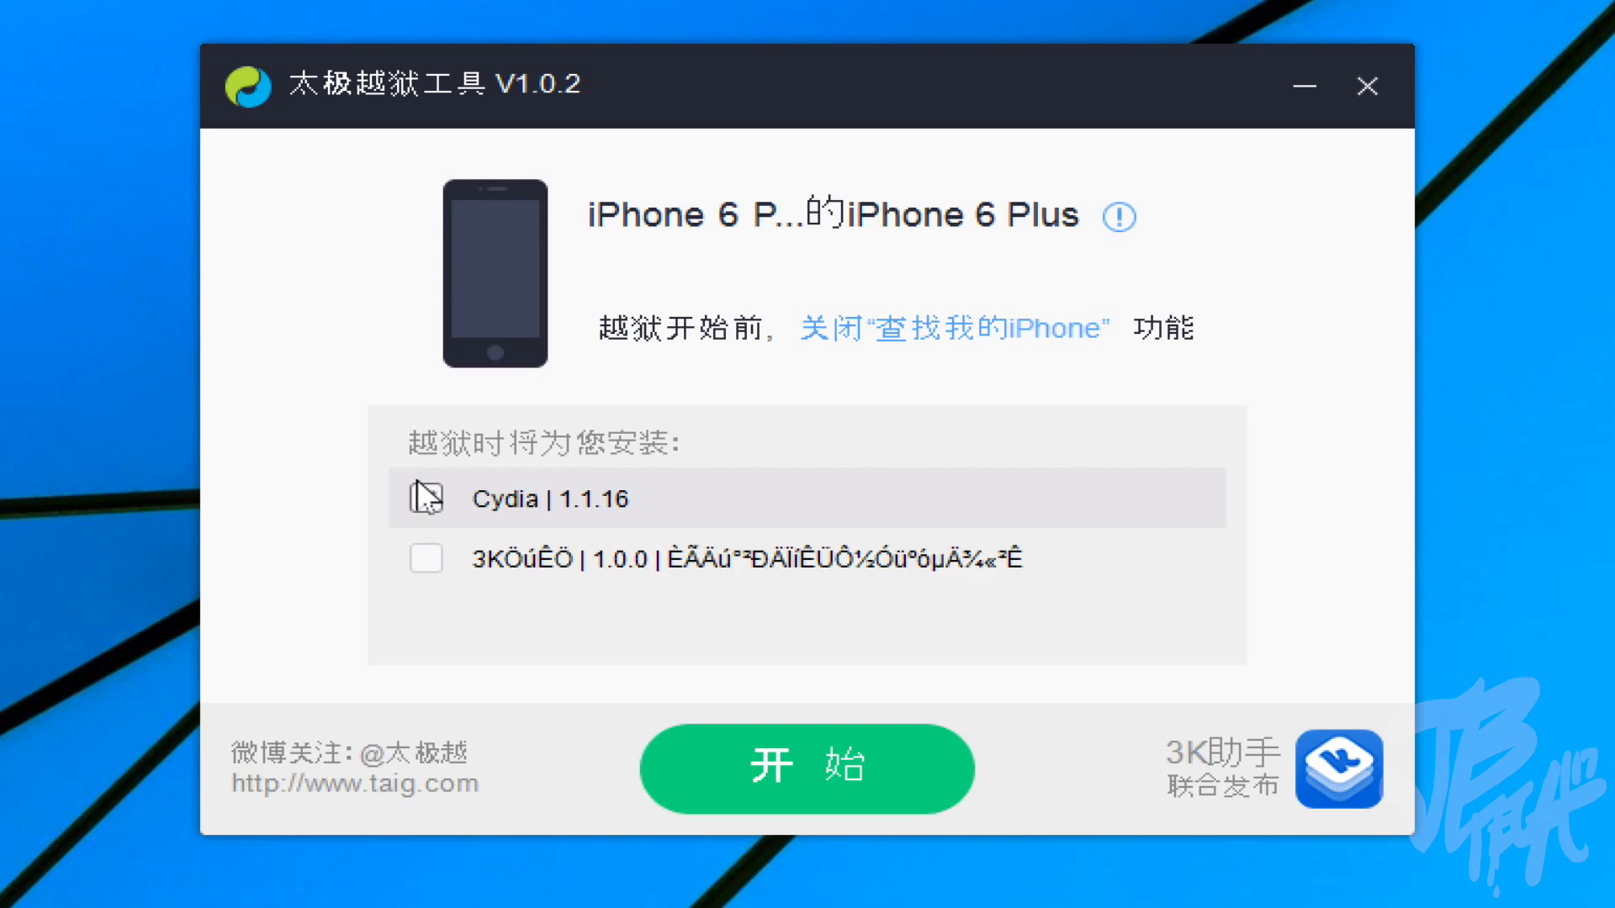
click(424, 498)
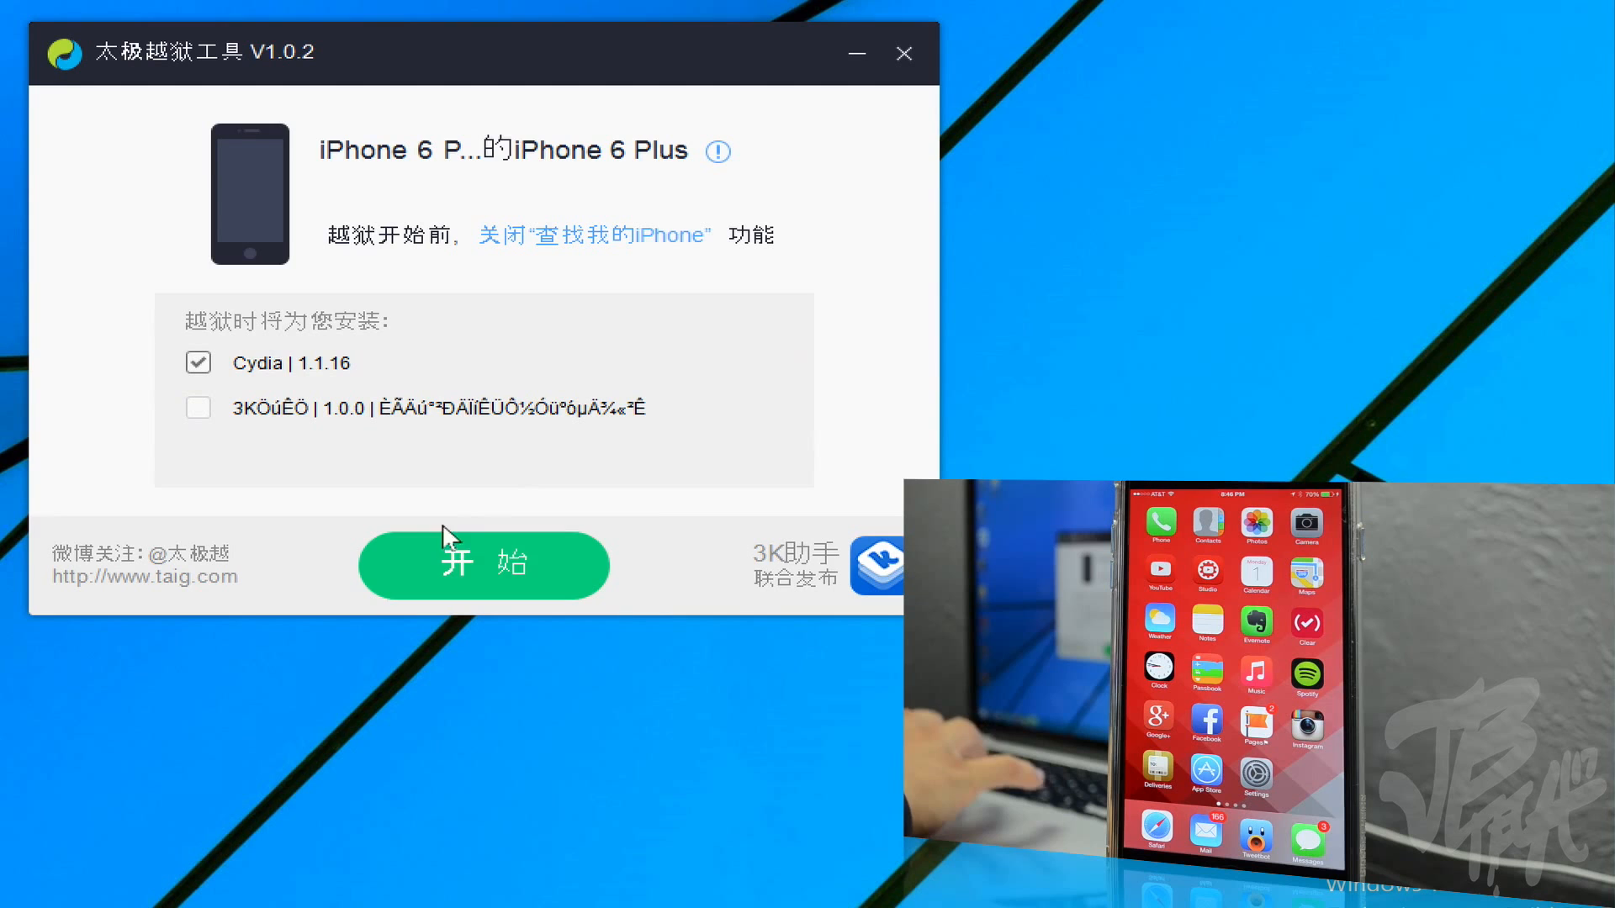
mouse_move(741, 461)
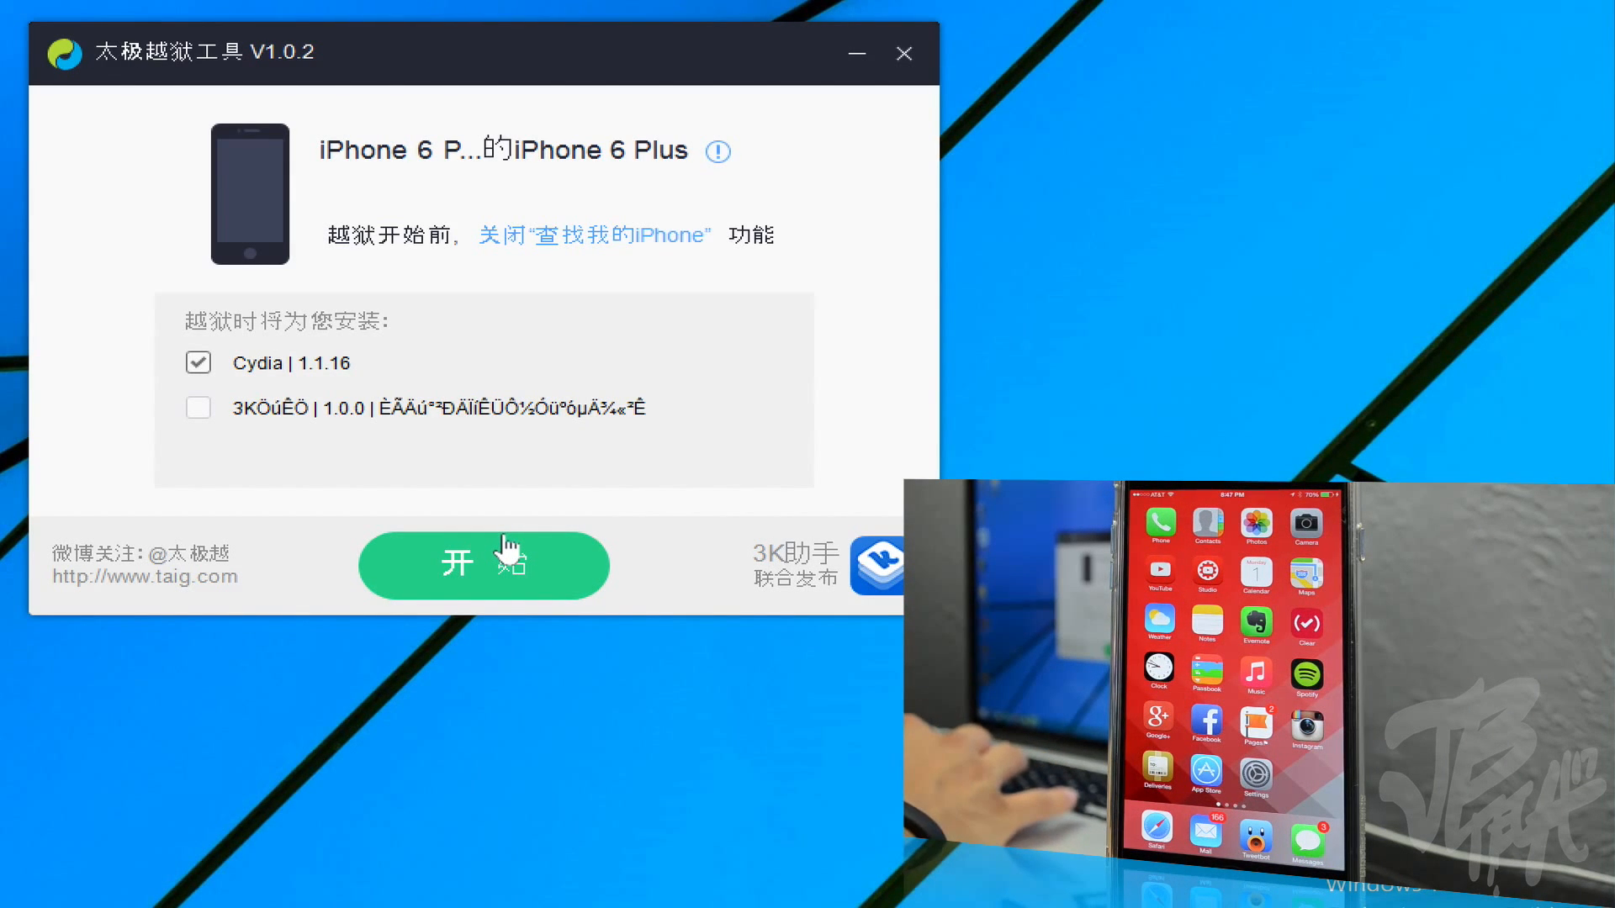
- Begin the jailbreak with the green 开始 (Start) button so Cydia installs on the iPhone
click(483, 565)
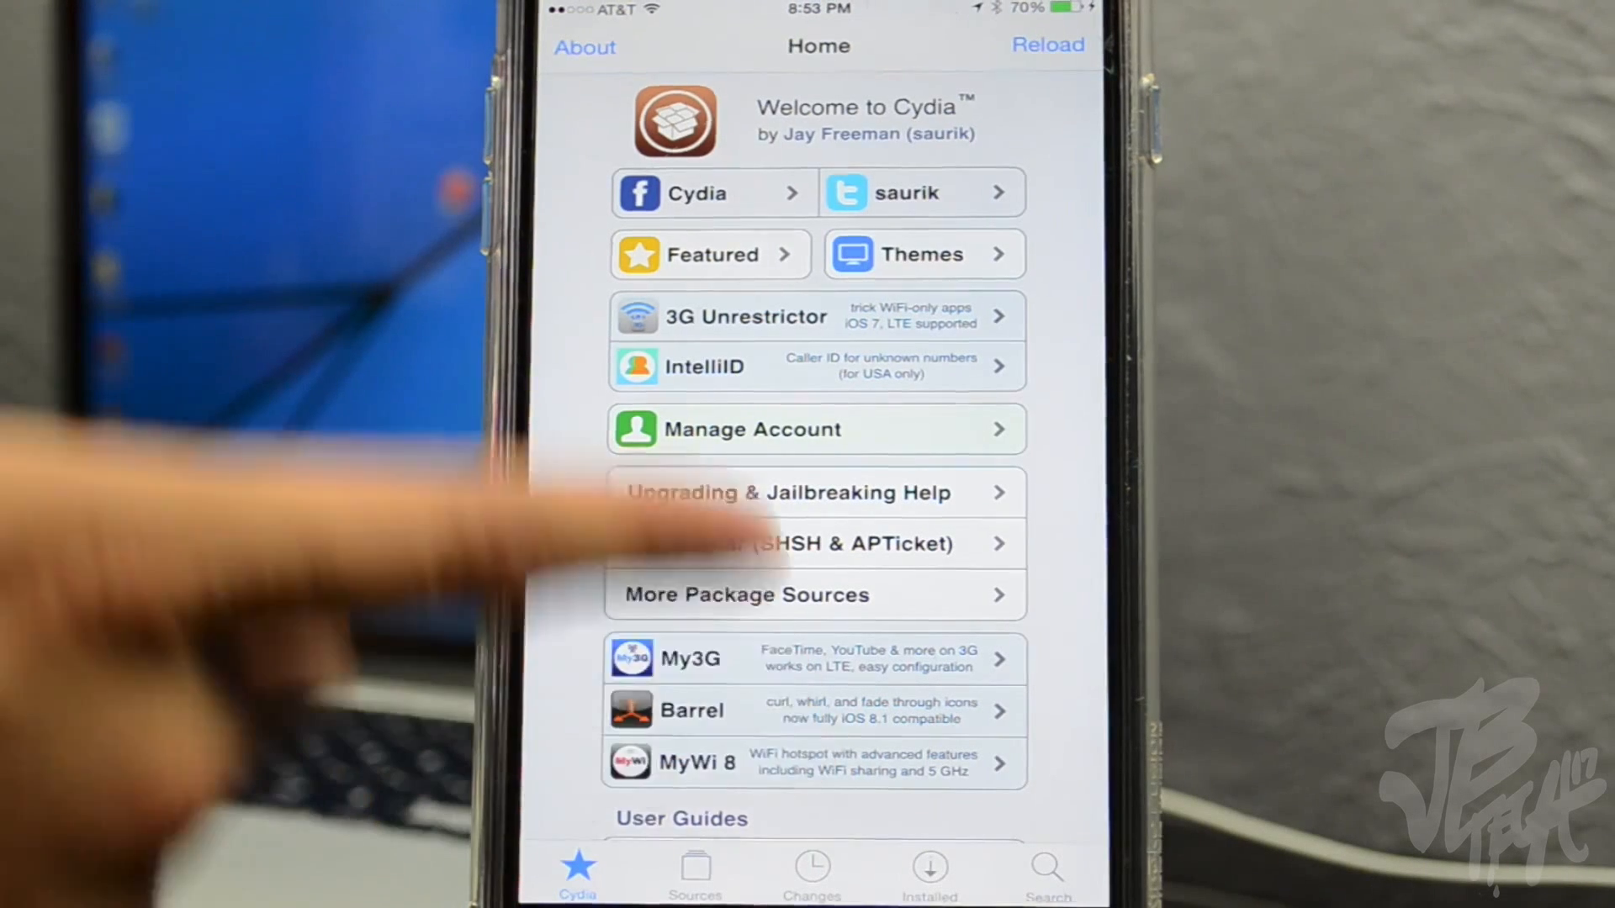
- Scroll Cydia's home page to the footer showing iPhone7,1, iOS 8.1.1, Cydia 1.1.16, then back up
scroll(down, 3)
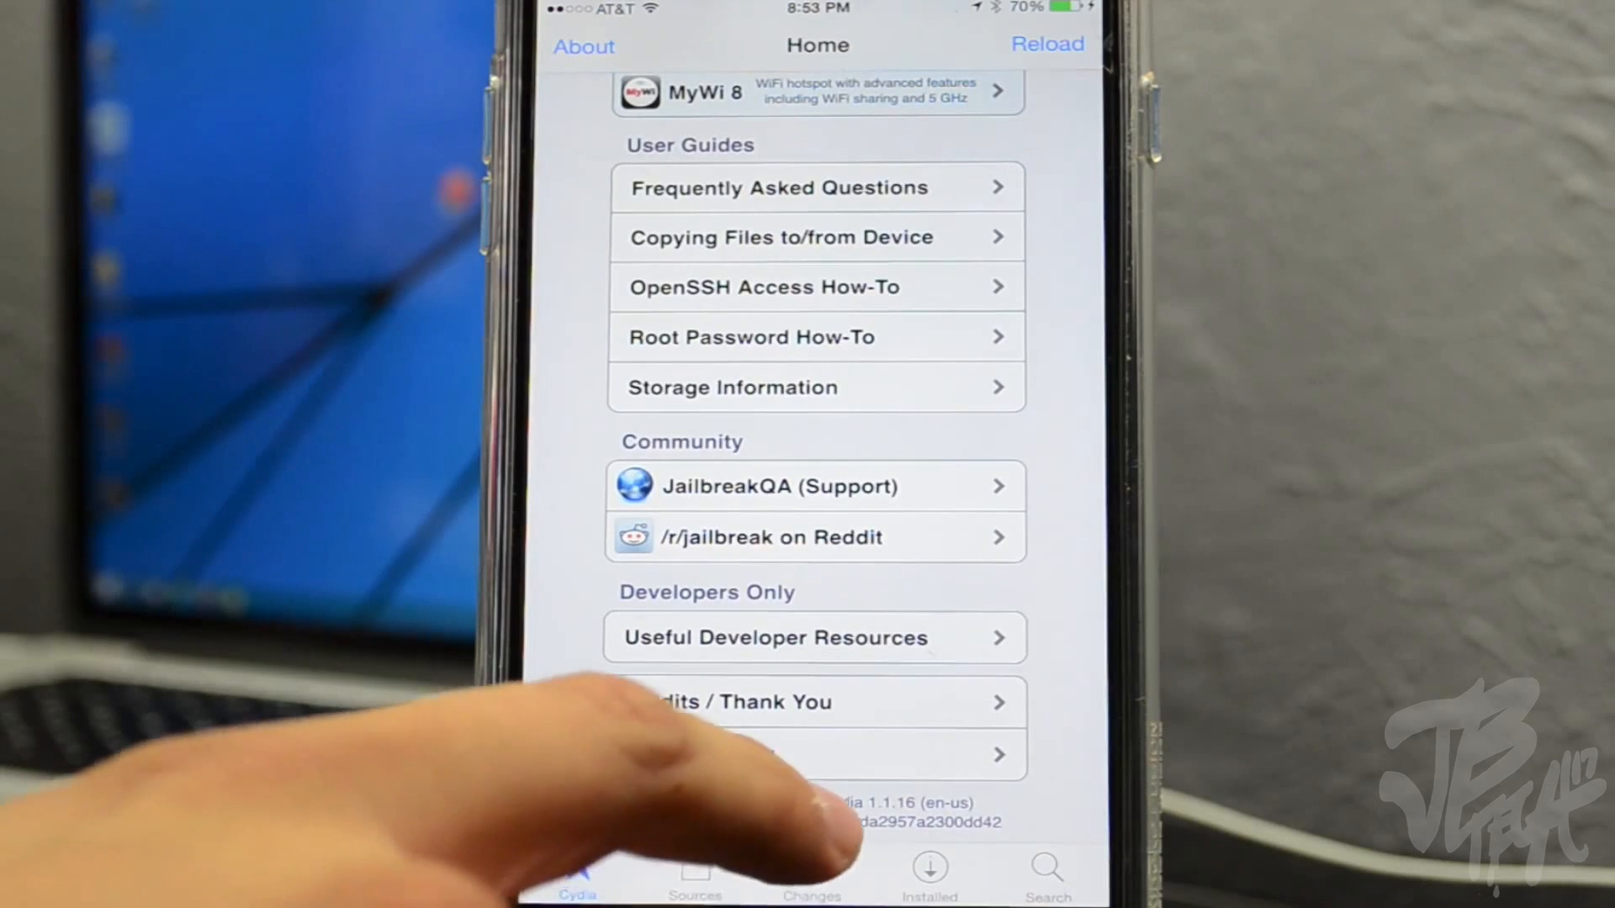
scroll(down, 3)
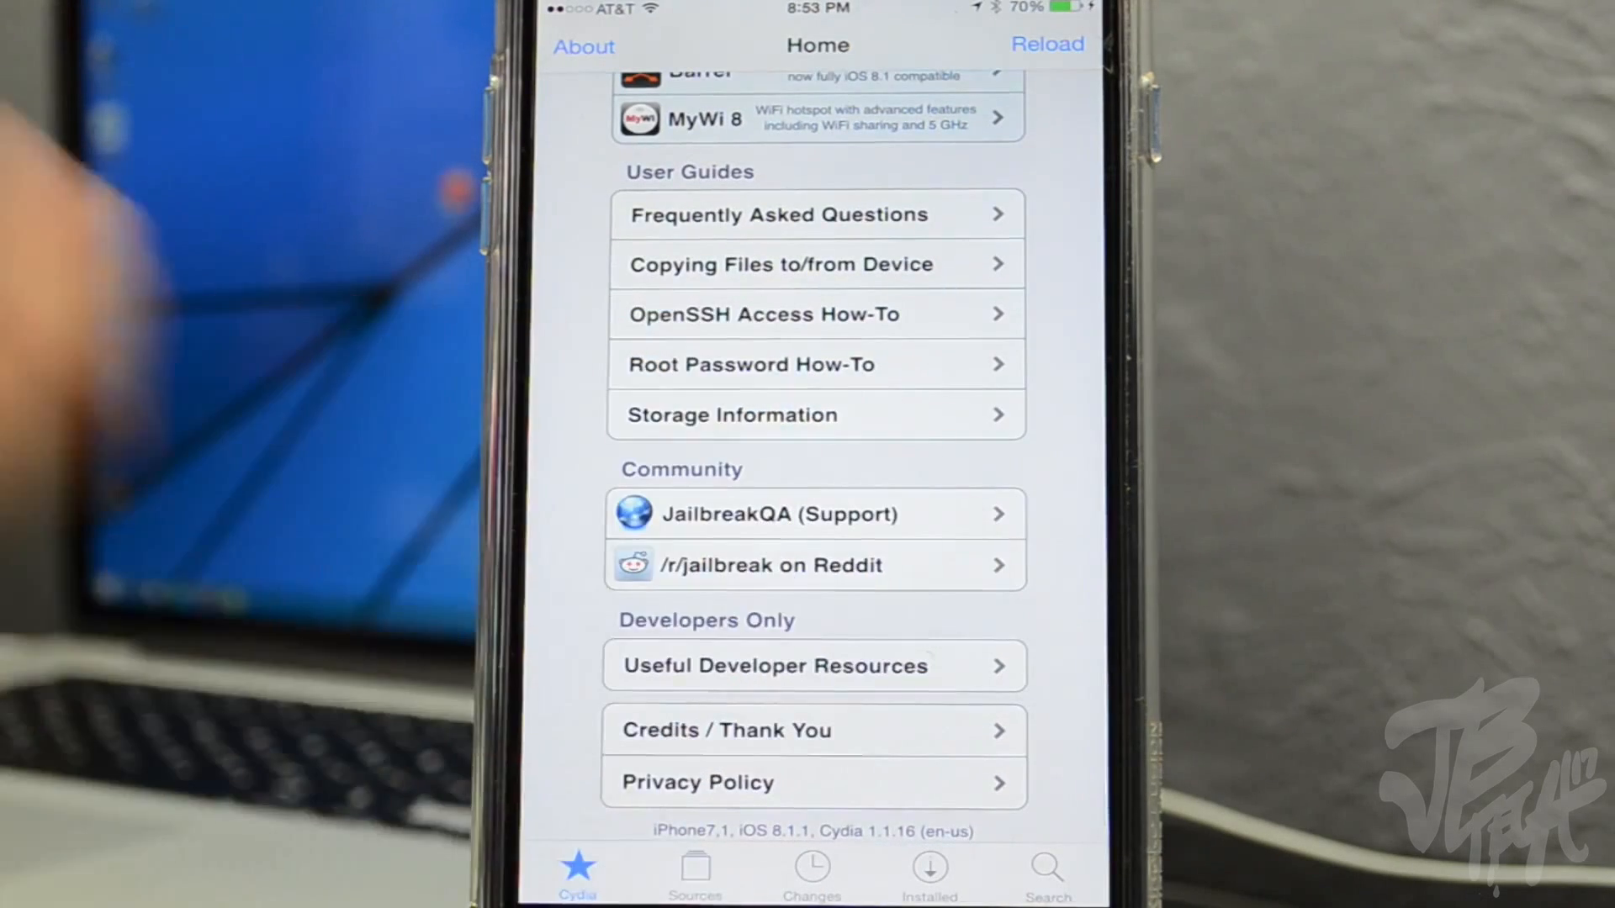
scroll(up, 3)
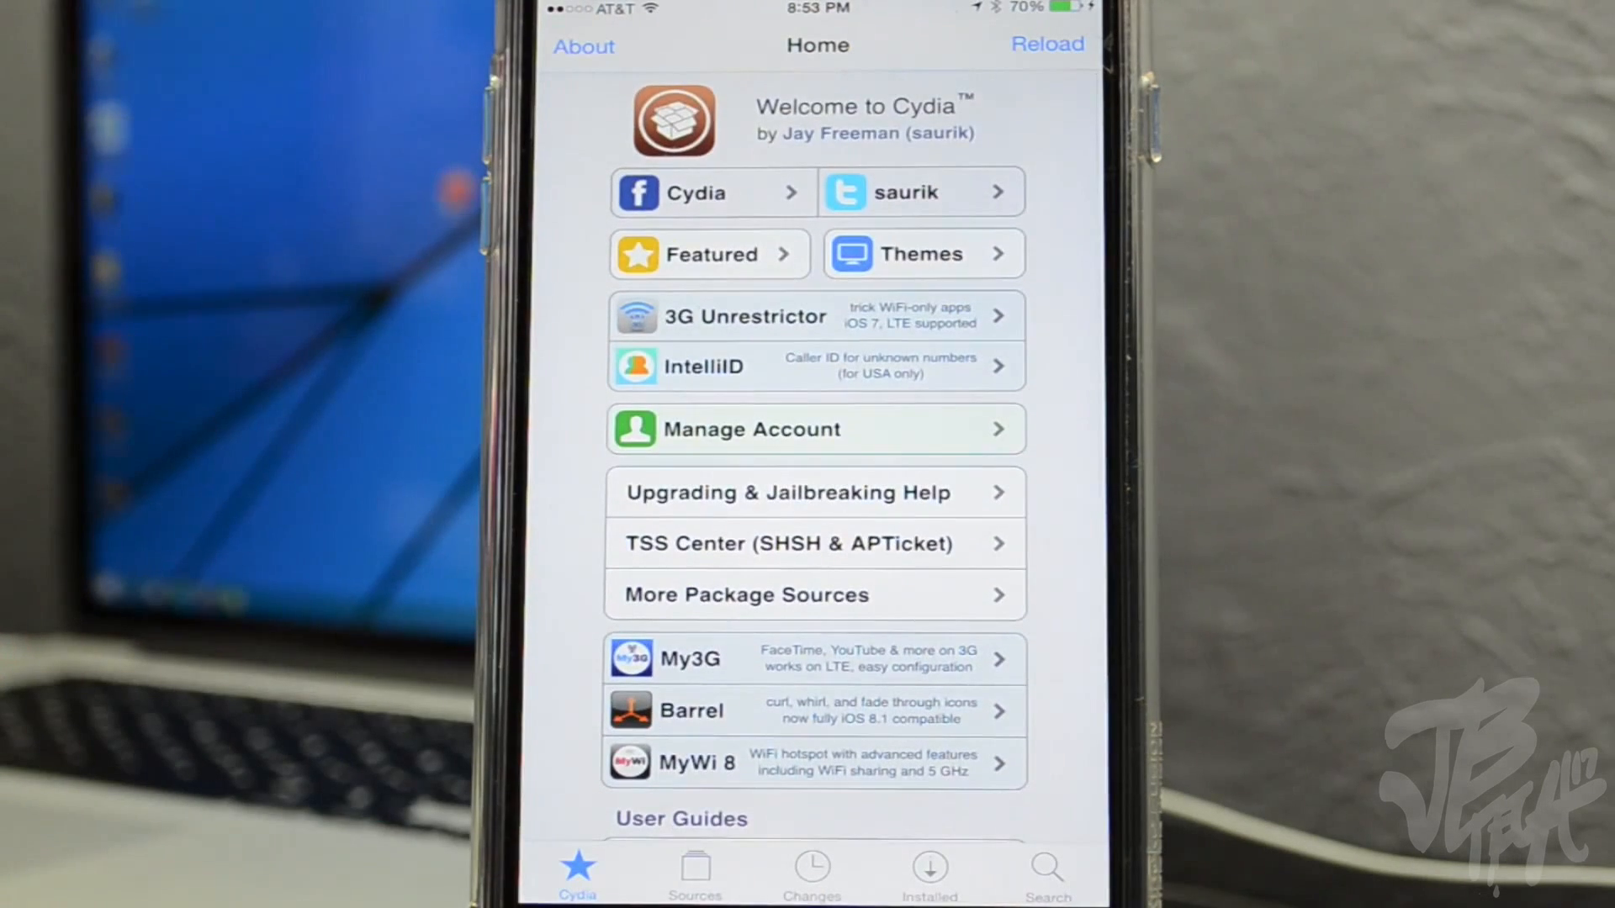